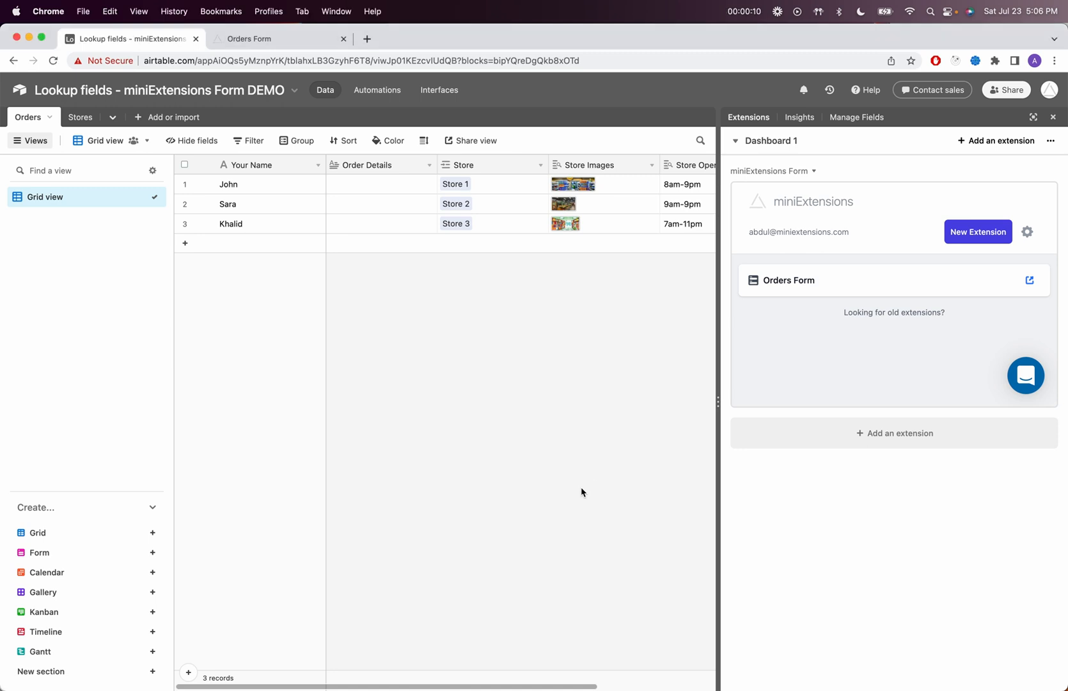
{"action": "mouse_move", "coordinate": [409, 311]}
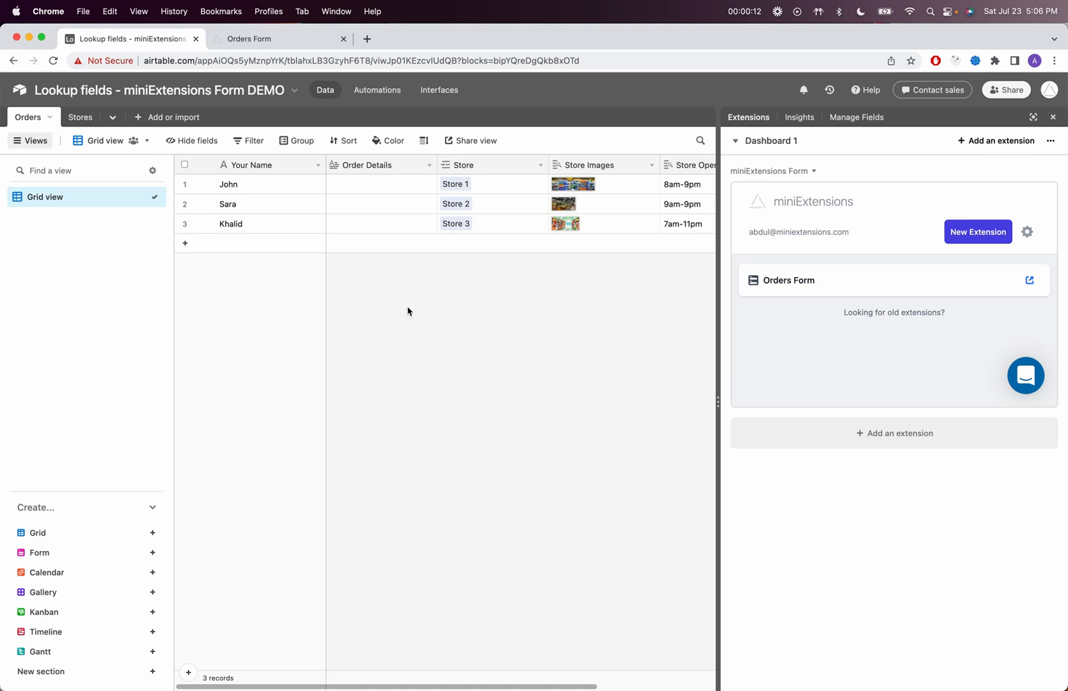
{"action": "mouse_move", "coordinate": [286, 175]}
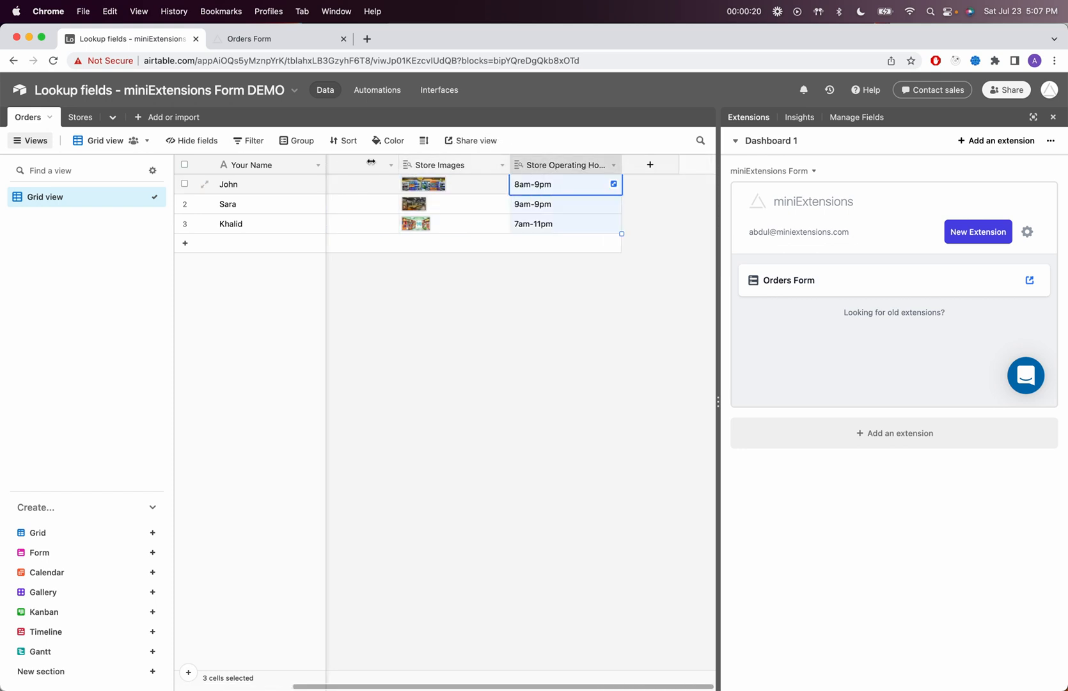
{"action": "left_click", "coordinate": [80, 117]}
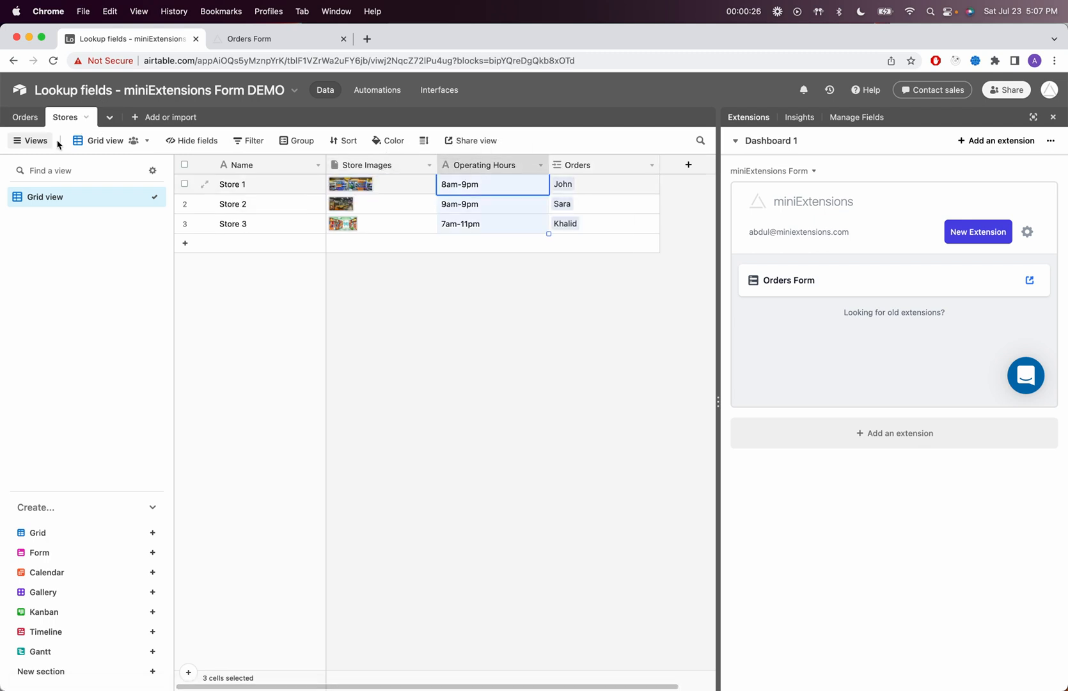
{"action": "left_click", "coordinate": [25, 117]}
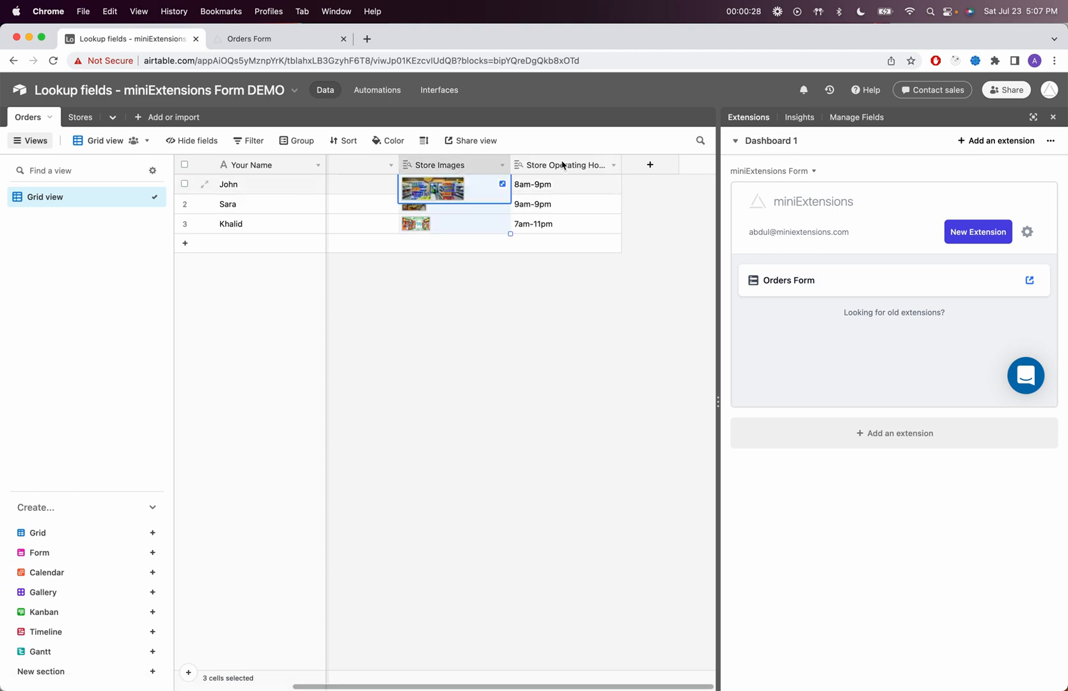
{"action": "left_click", "coordinate": [566, 185]}
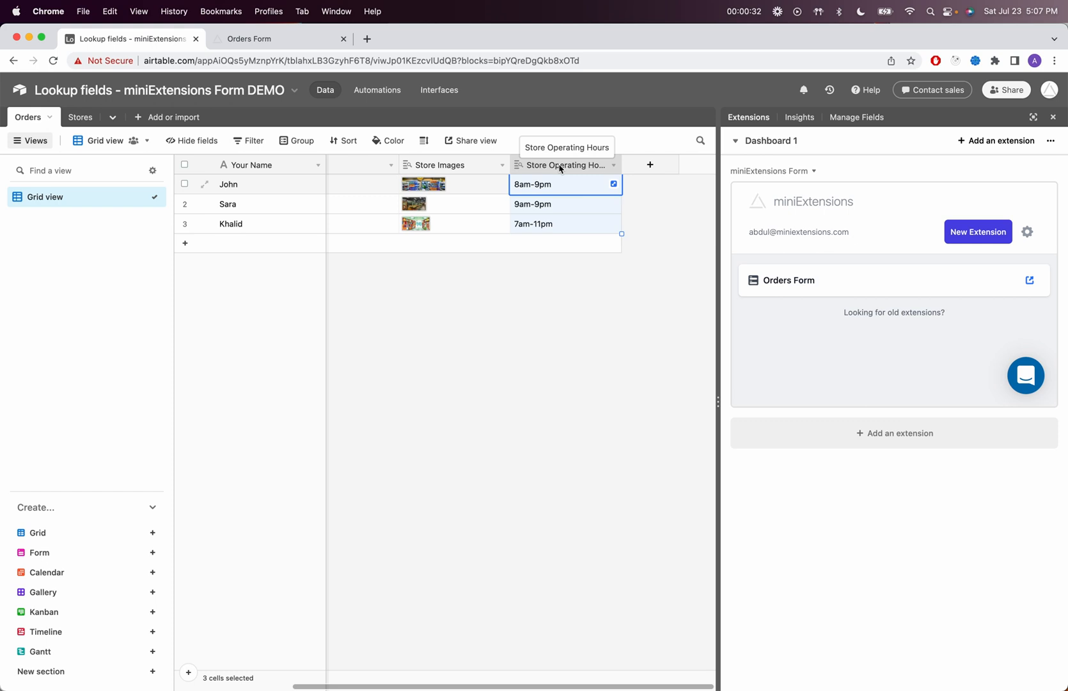
{"action": "mouse_move", "coordinate": [606, 190]}
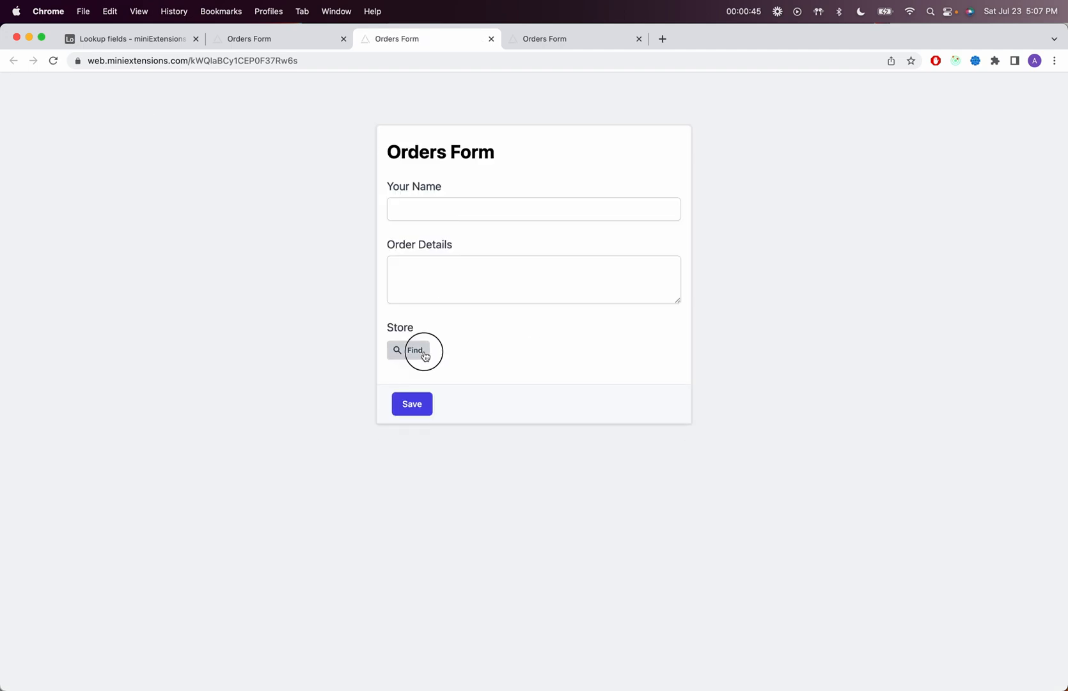
- Link Store 1 to the order, remove it, then link Store 3 to show its image and hours
{"action": "left_click", "coordinate": [413, 351]}
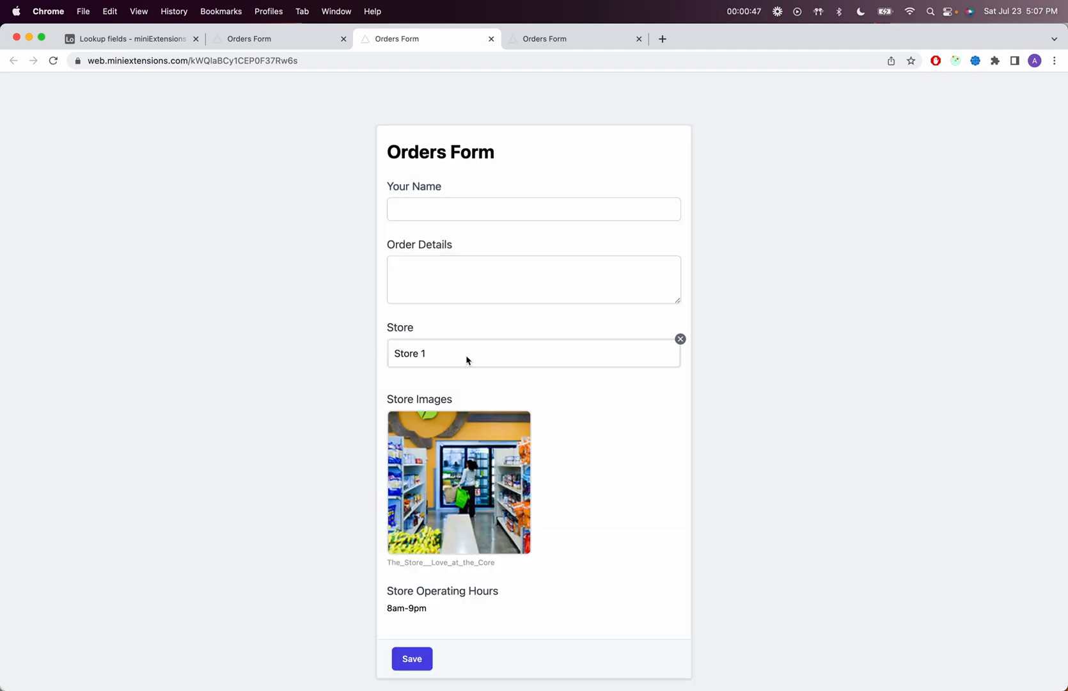
{"action": "mouse_move", "coordinate": [419, 594]}
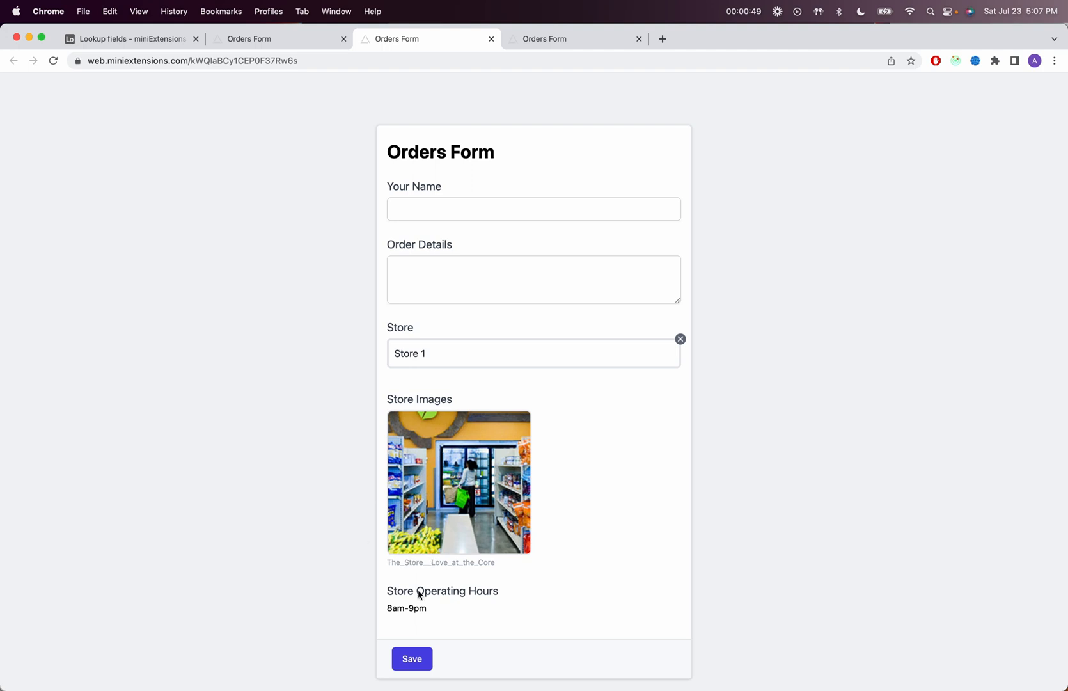
{"action": "left_click", "coordinate": [679, 338]}
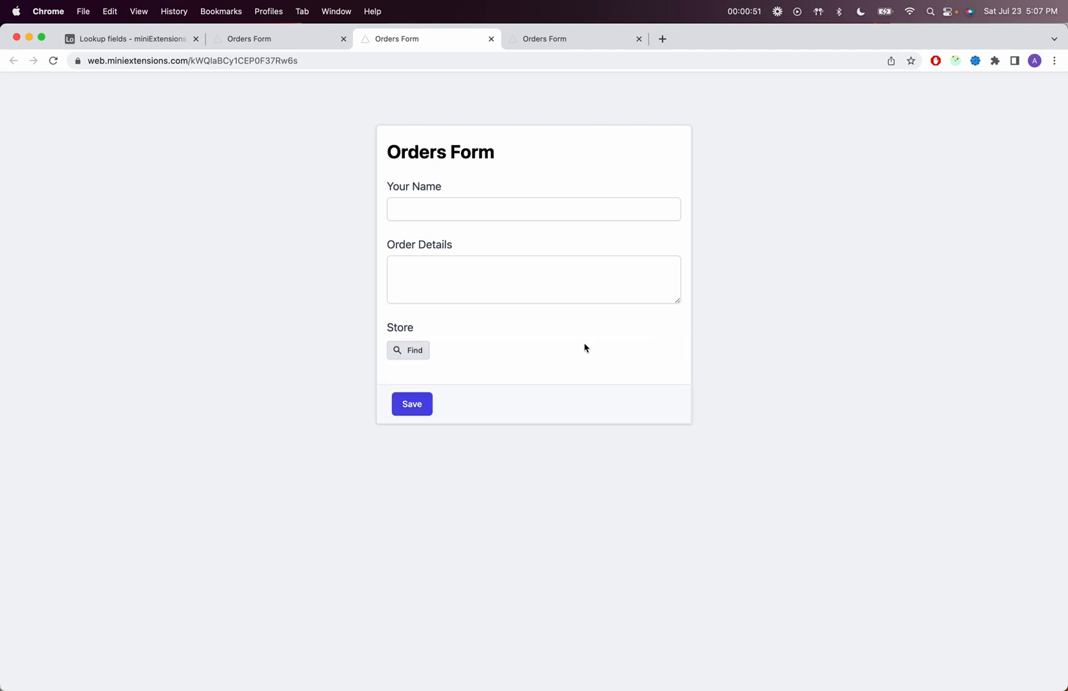
{"action": "left_click", "coordinate": [408, 350]}
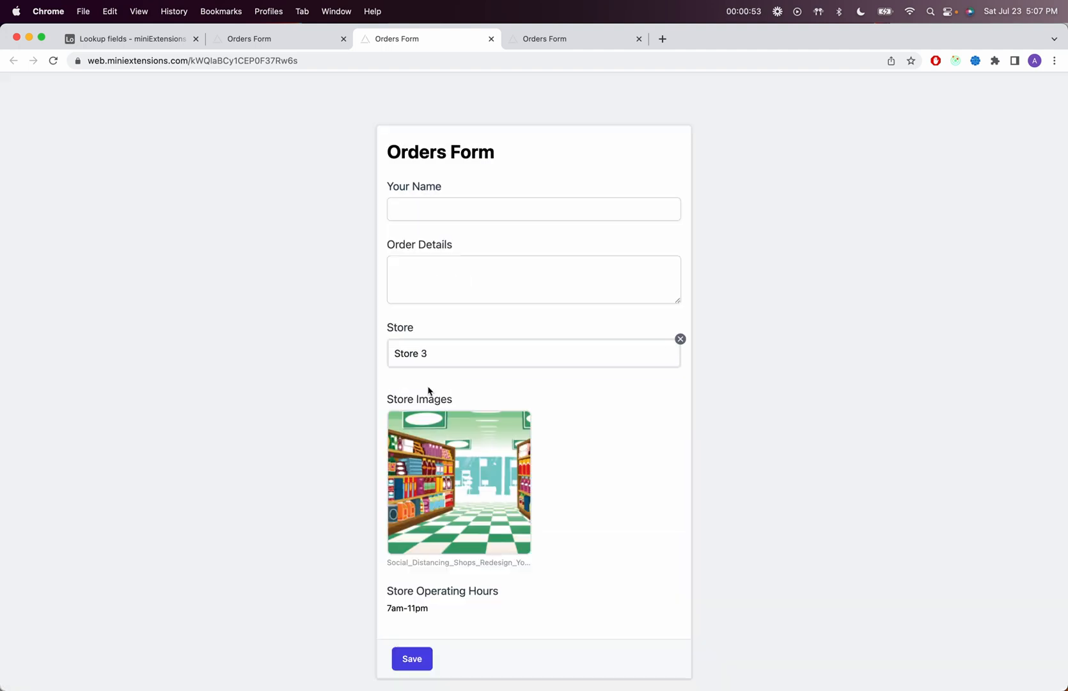
{"action": "scroll", "scroll_direction": "down", "scroll_amount": 3}
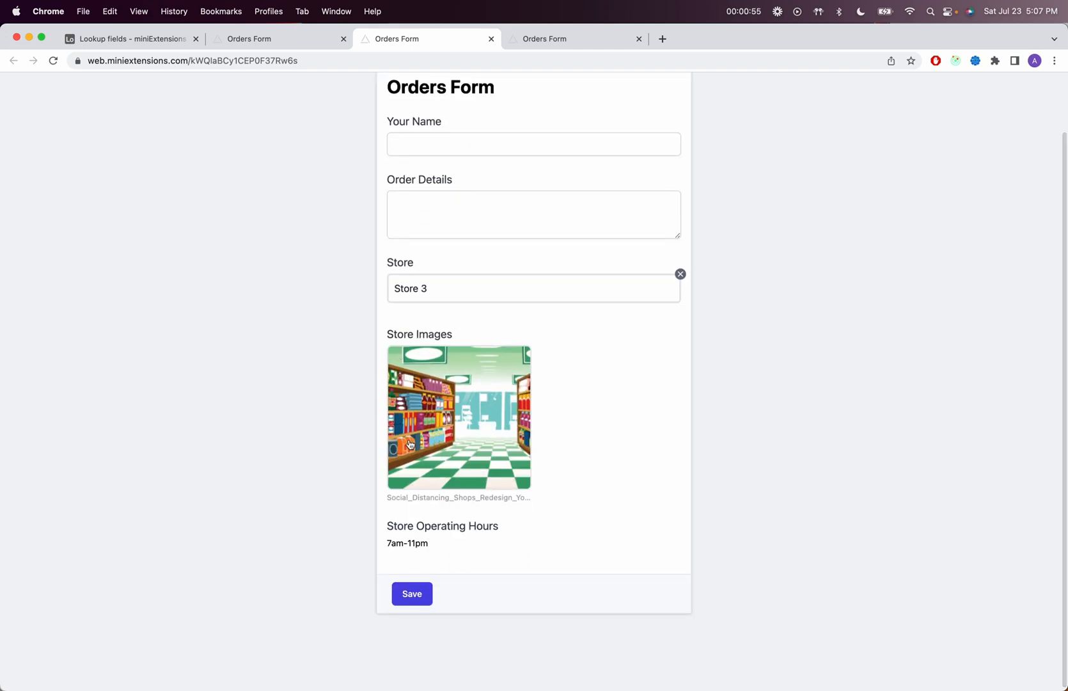